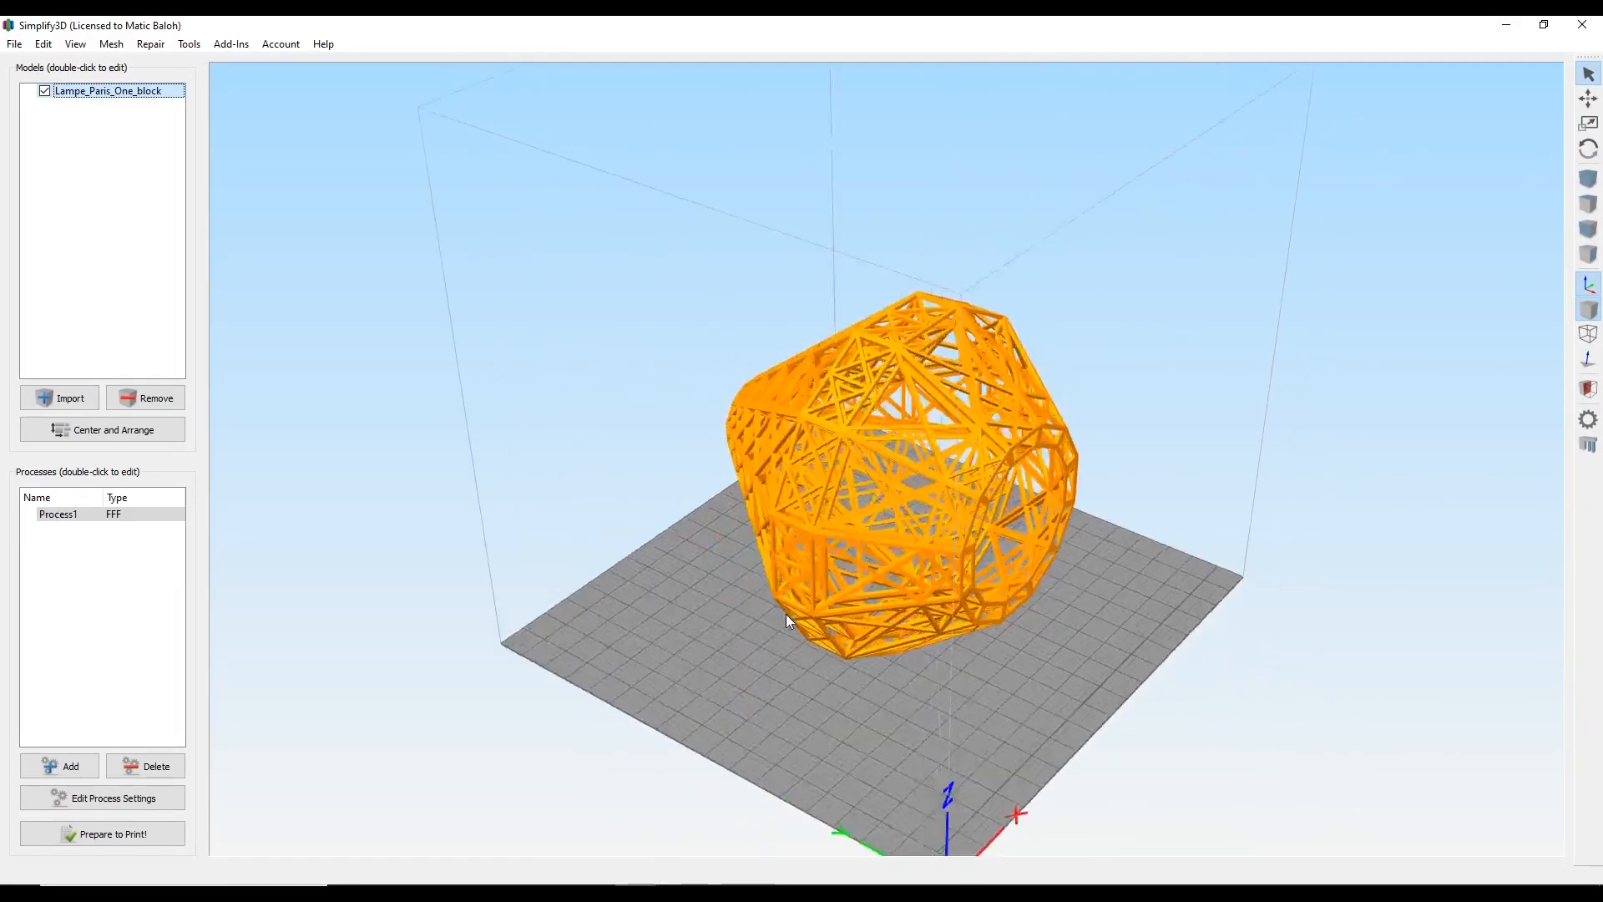
# Step: Rotate the Lampe_Paris_One_block lamp model horizontally by dragging with the Rotate tool
pyautogui.click(1588, 149)
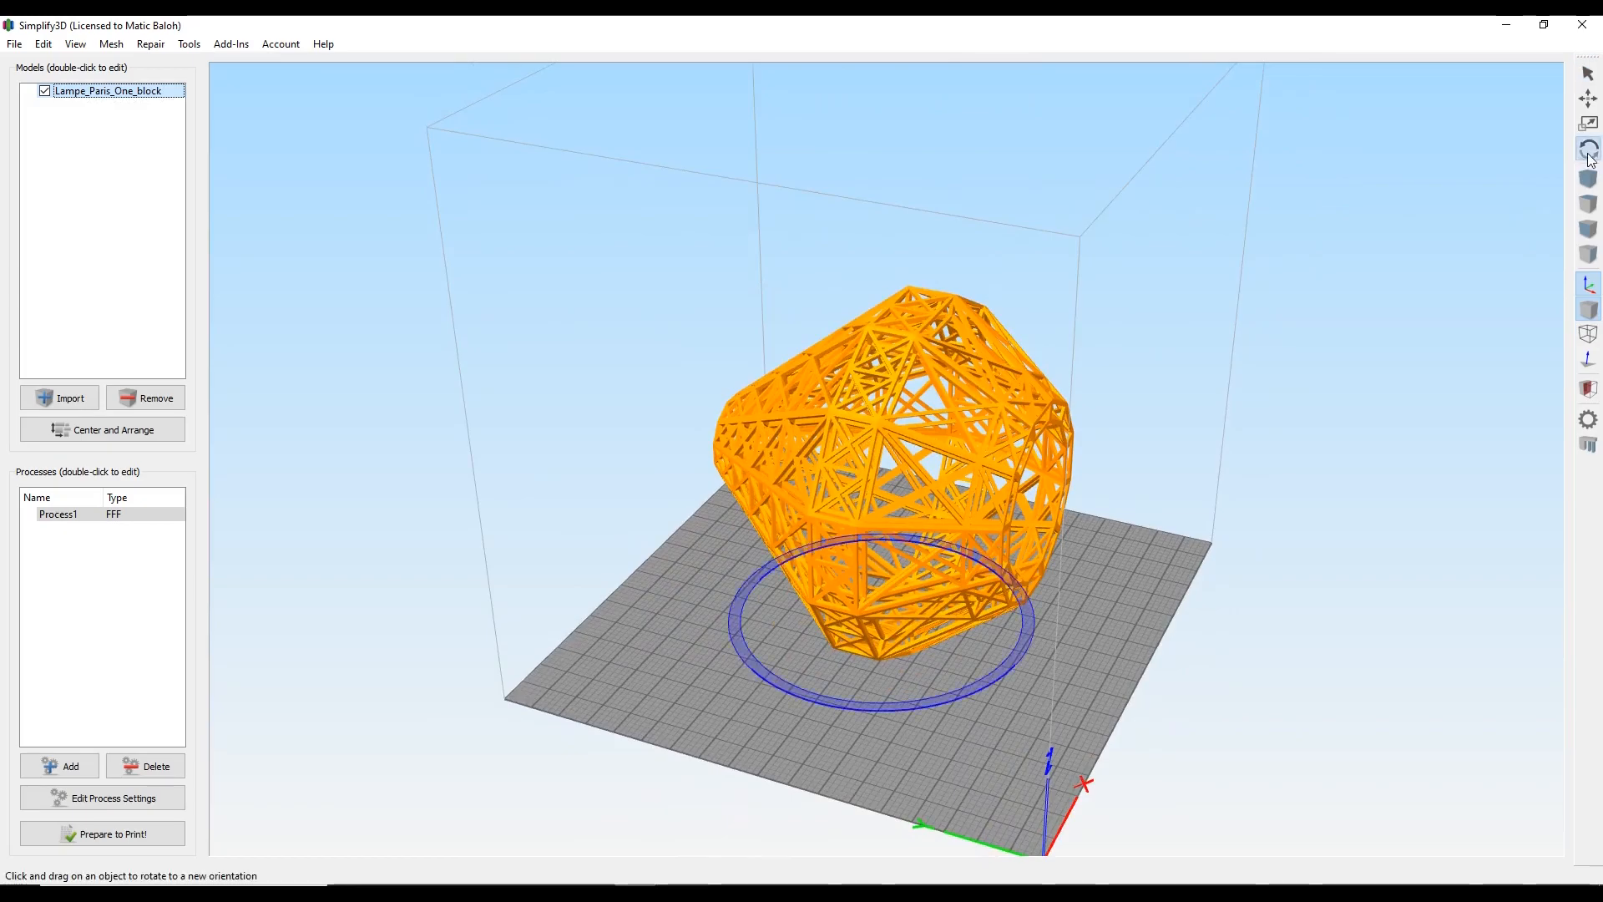
pyautogui.moveTo(889, 460); pyautogui.dragTo(1257, 454)
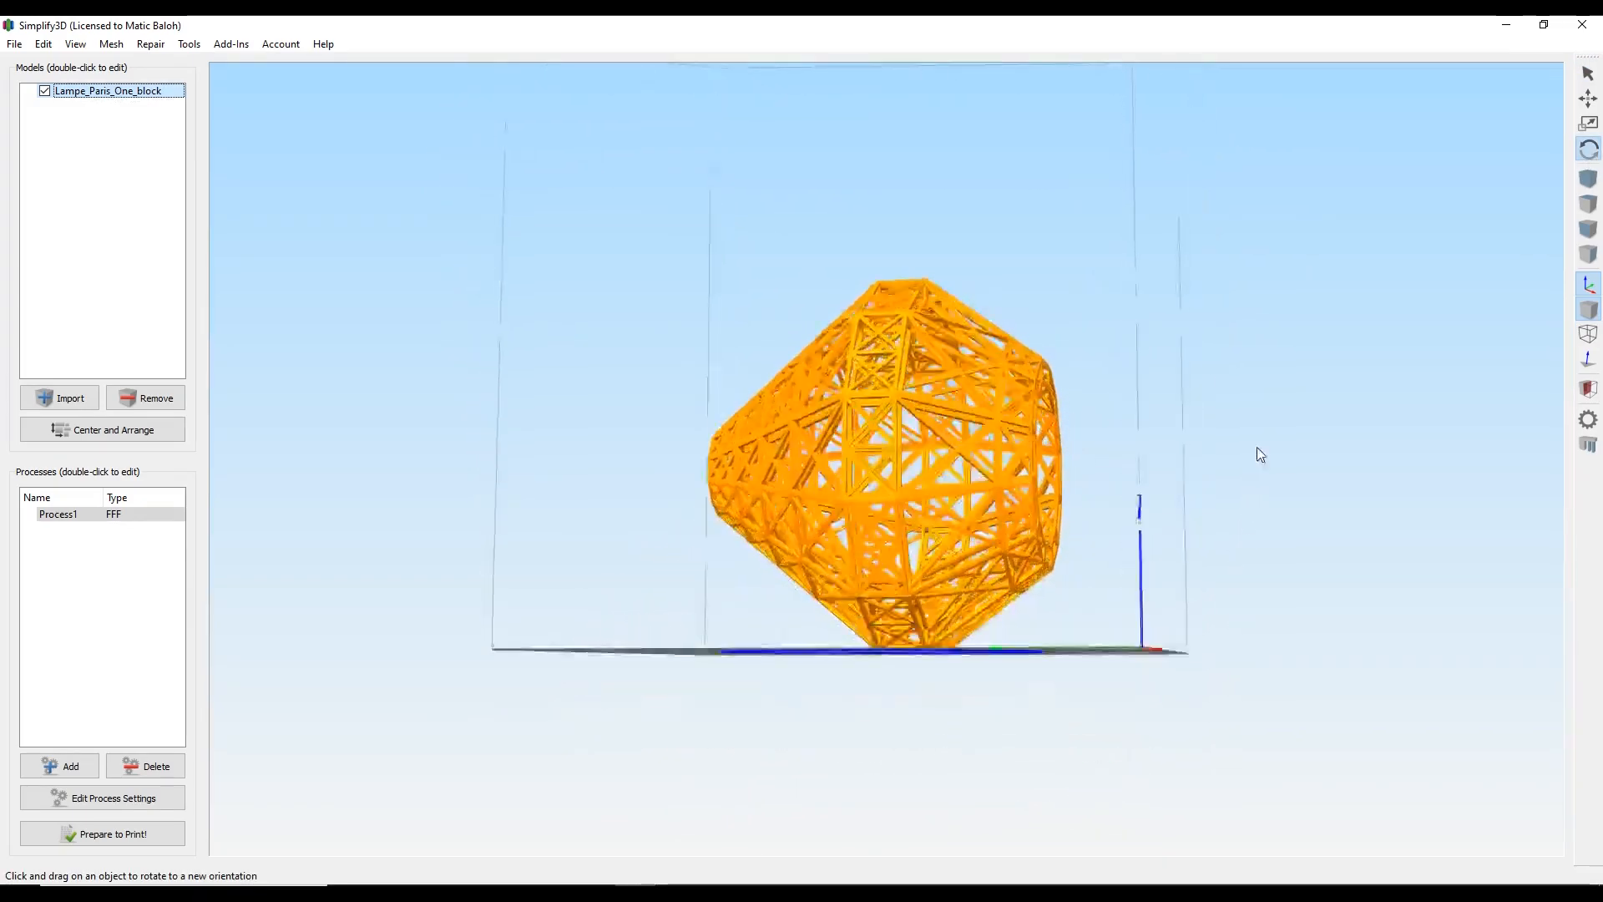